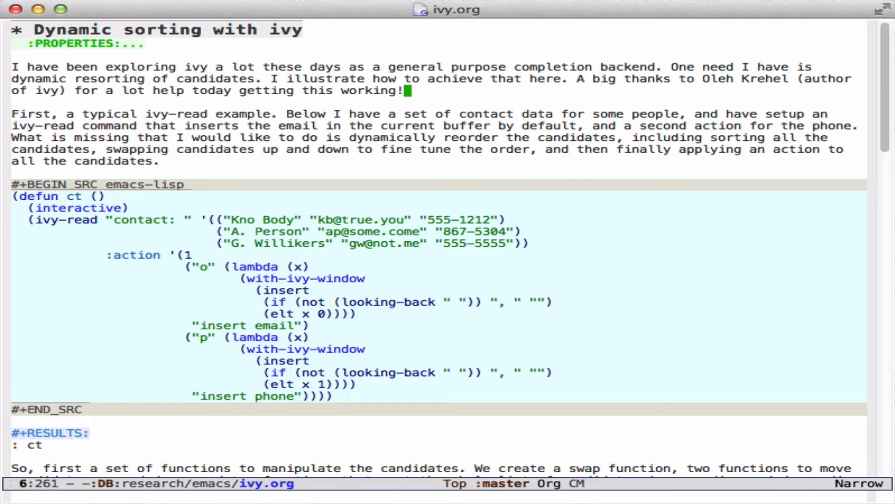
{"action": "mouse_move", "coordinate": [227, 219]}
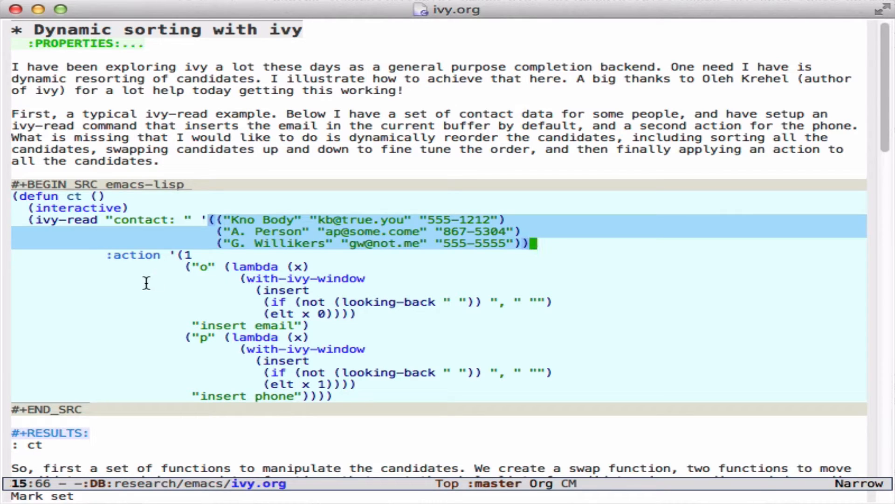
{"action": "mouse_move", "coordinate": [237, 243]}
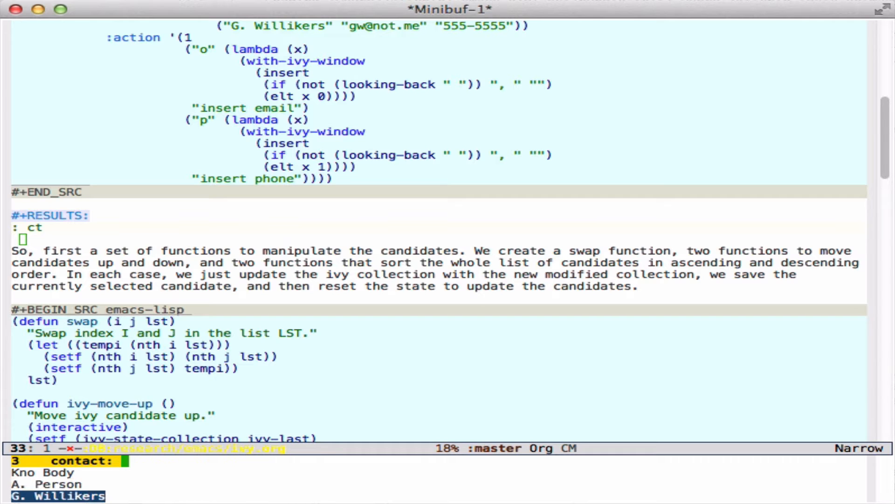
Step: Scroll past the explanation paragraph to the swap and ivy-move-up source block
{"action": "key", "text": "up"}
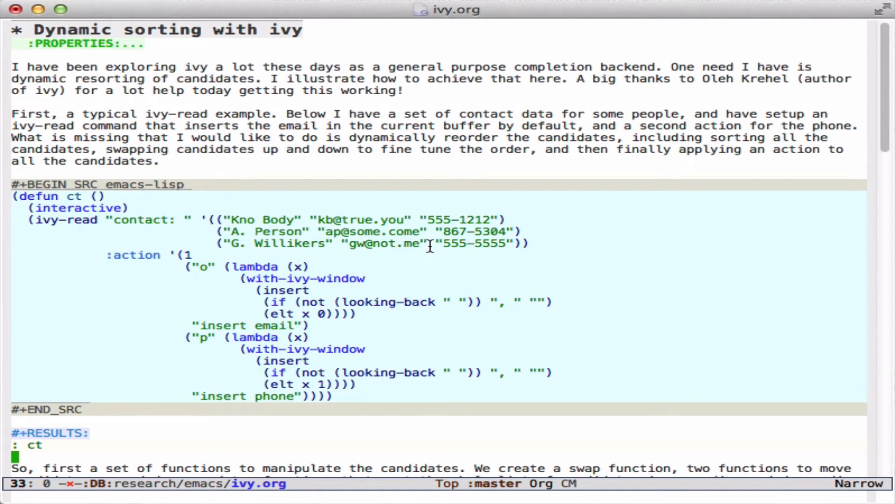
{"action": "scroll", "scroll_direction": "down", "scroll_amount": 3}
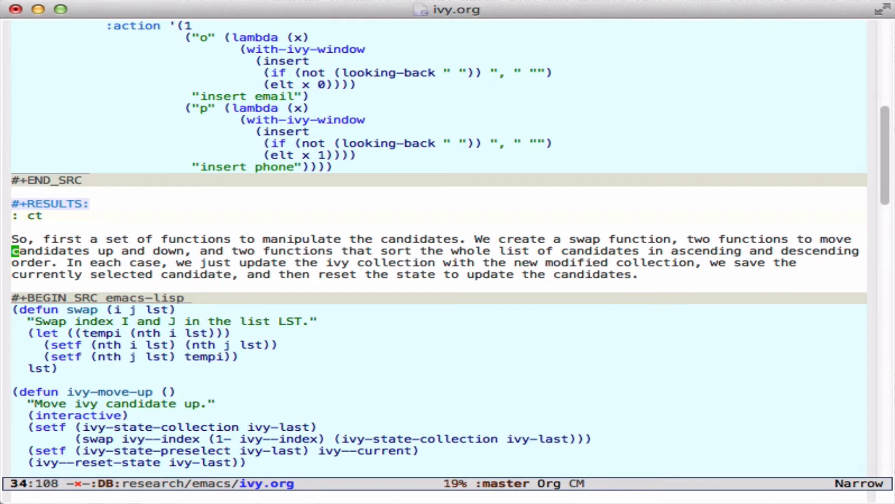
{"action": "mouse_move", "coordinate": [535, 160]}
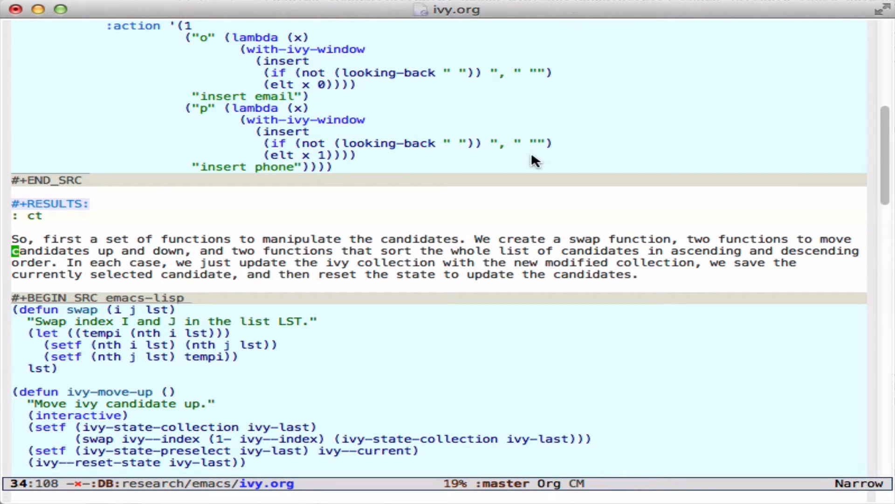
{"action": "scroll", "scroll_direction": "up", "scroll_amount": 3}
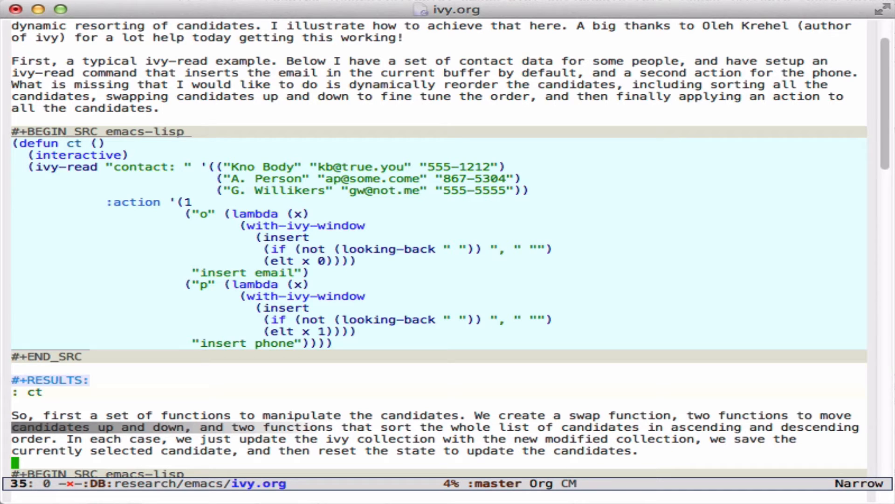
{"action": "scroll", "scroll_direction": "down", "scroll_amount": 3}
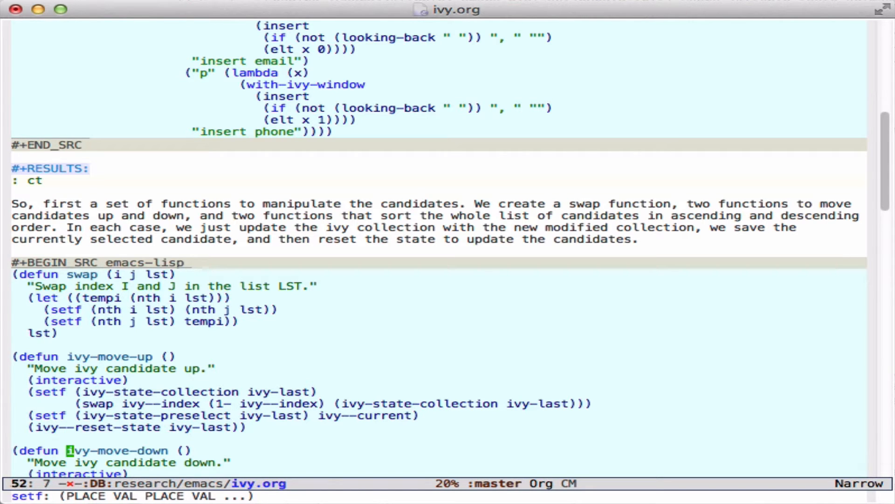
Step: Scroll to the ivy-a-z and ivy-z-a sorting functions at the end of the block
{"action": "scroll", "scroll_direction": "down", "scroll_amount": 3}
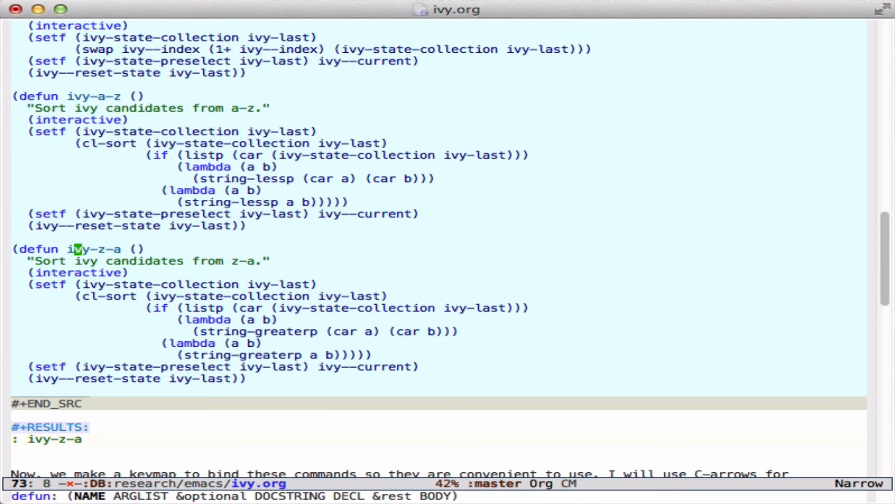
{"action": "mouse_move", "coordinate": [122, 321]}
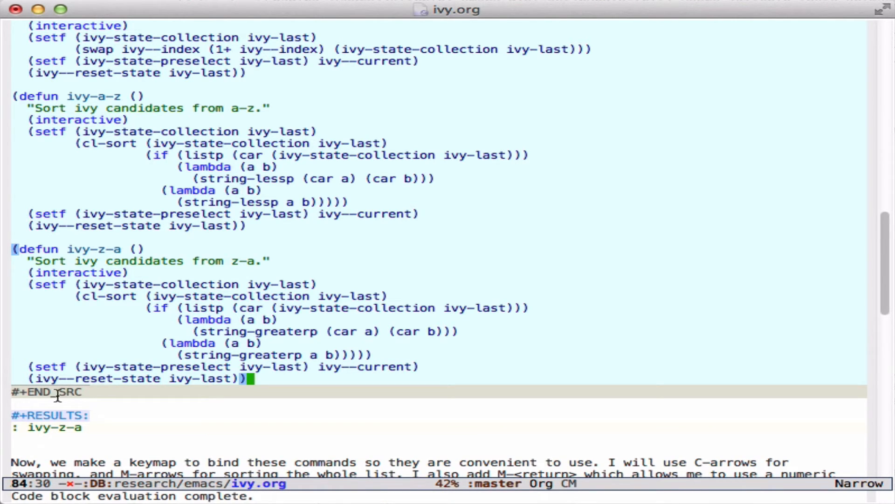
{"action": "mouse_move", "coordinate": [70, 406]}
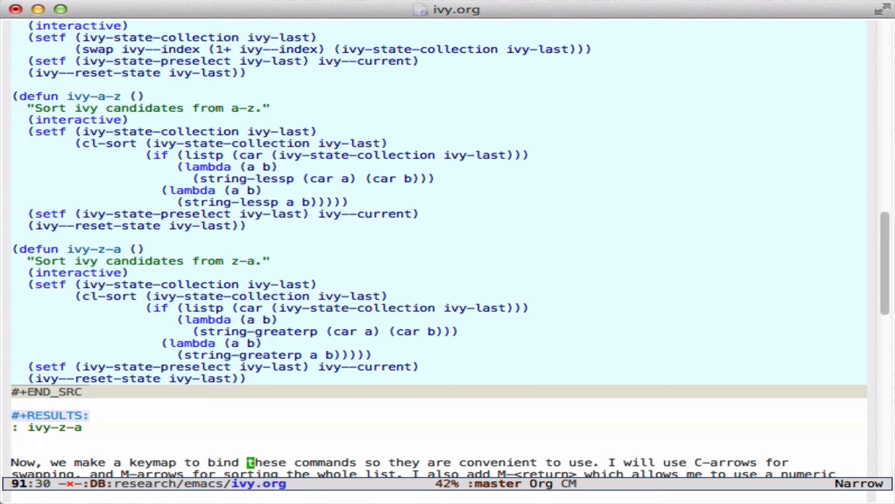
Step: Scroll to the ivy-sort-keymap block and move through its define-key lines
{"action": "scroll", "scroll_direction": "down", "scroll_amount": 3}
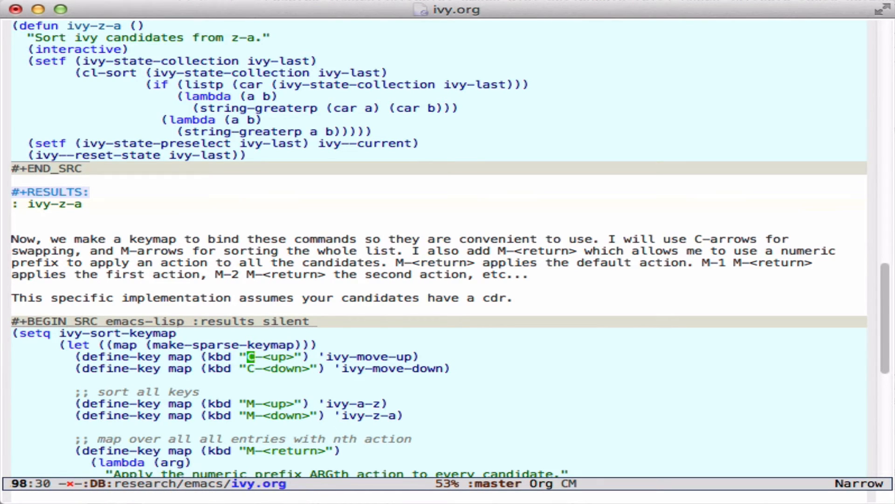
{"action": "key", "text": "down"}
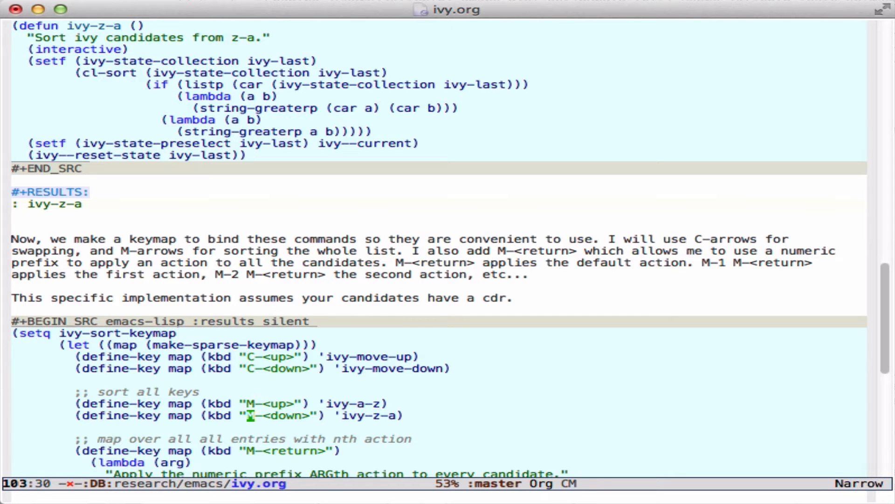
{"action": "scroll", "scroll_direction": "down", "scroll_amount": 3}
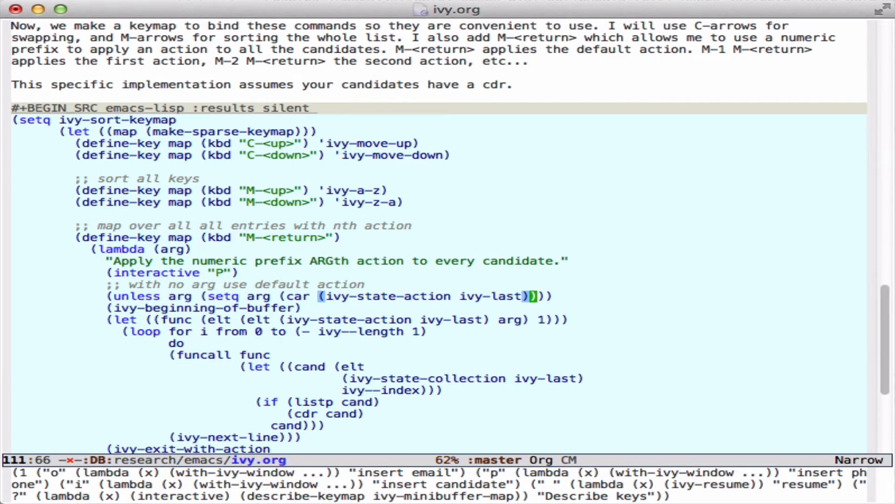
{"action": "mouse_move", "coordinate": [15, 489]}
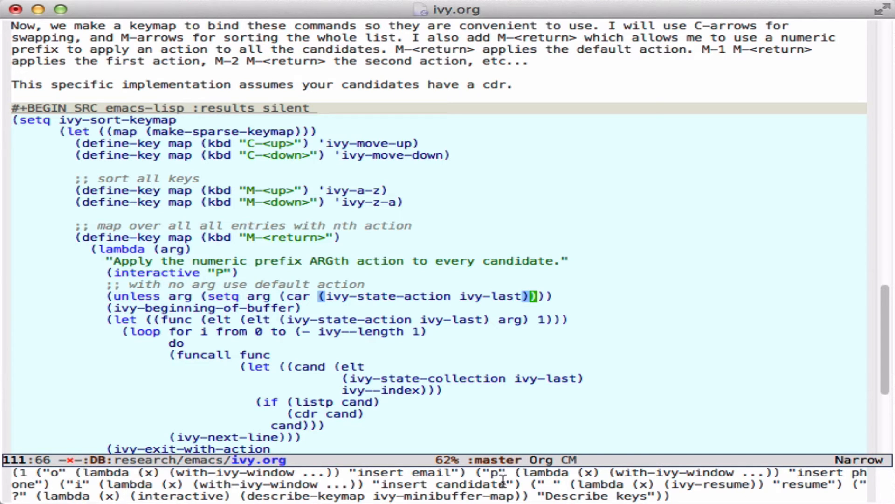
{"action": "mouse_move", "coordinate": [308, 314]}
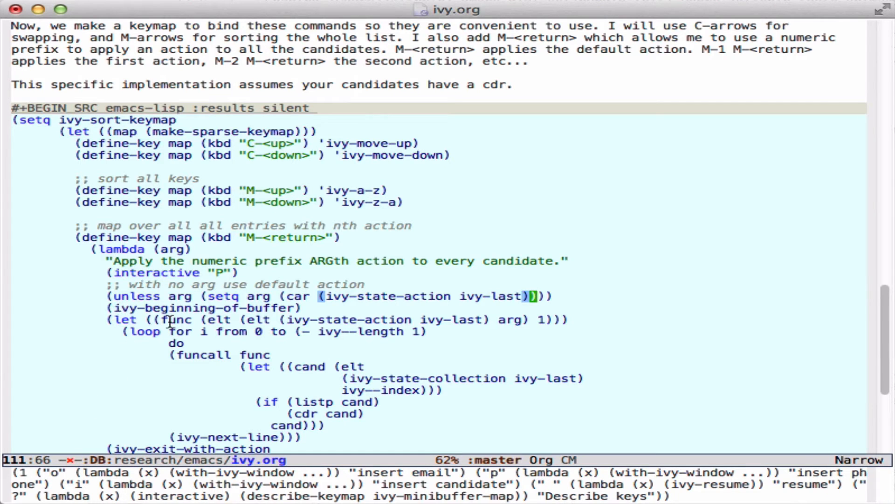
{"action": "mouse_move", "coordinate": [470, 321]}
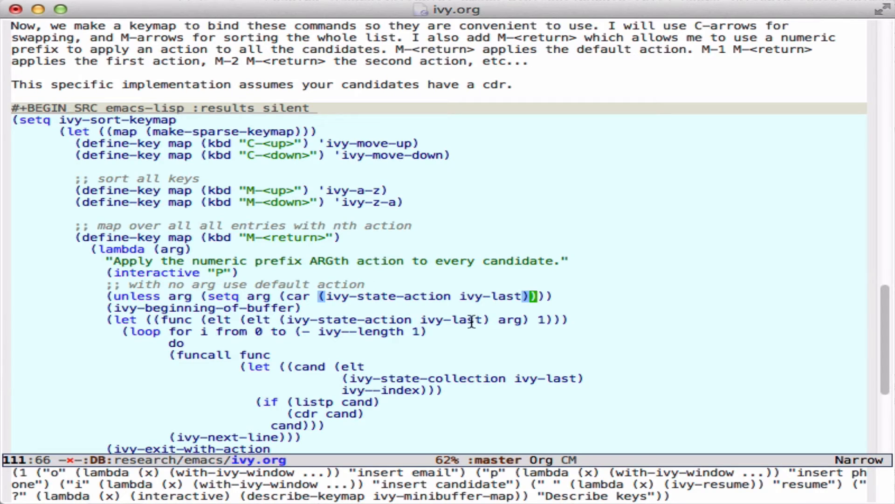
{"action": "mouse_move", "coordinate": [514, 330]}
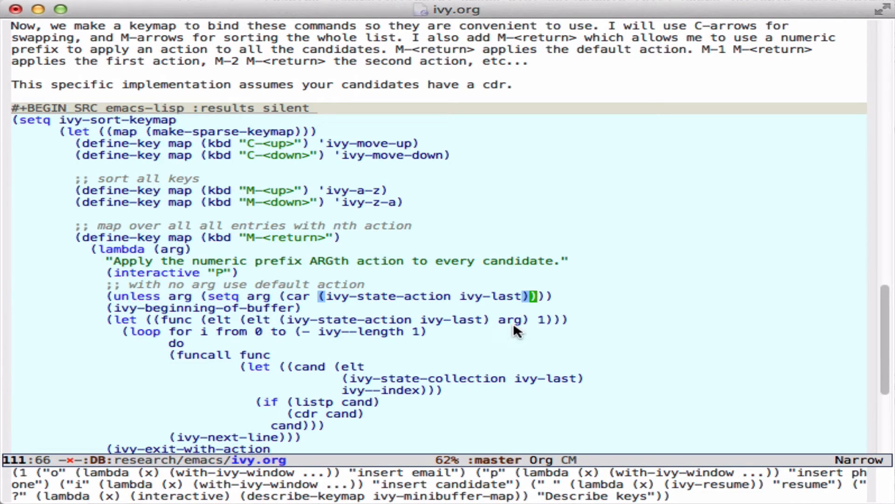
{"action": "mouse_move", "coordinate": [458, 327]}
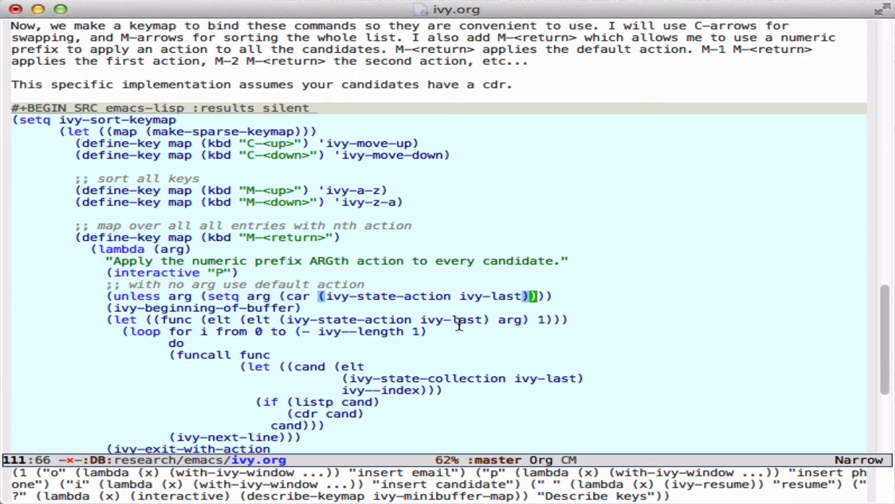
{"action": "mouse_move", "coordinate": [101, 484]}
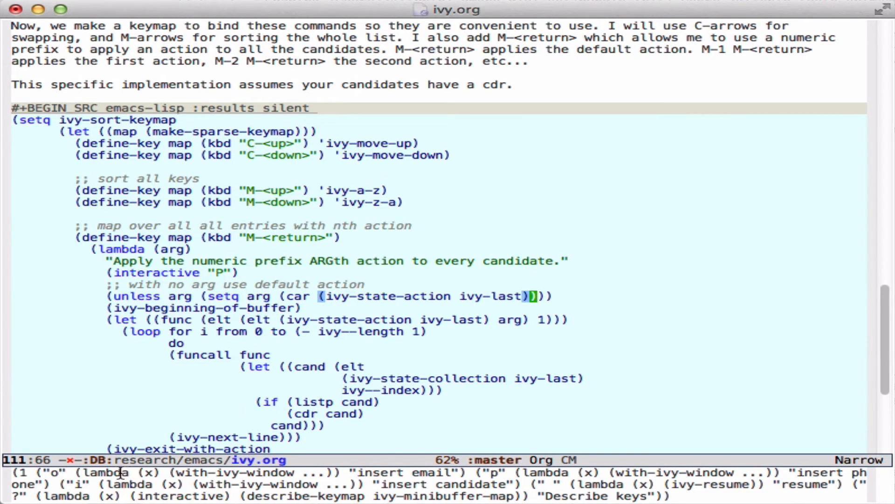
{"action": "mouse_move", "coordinate": [150, 485]}
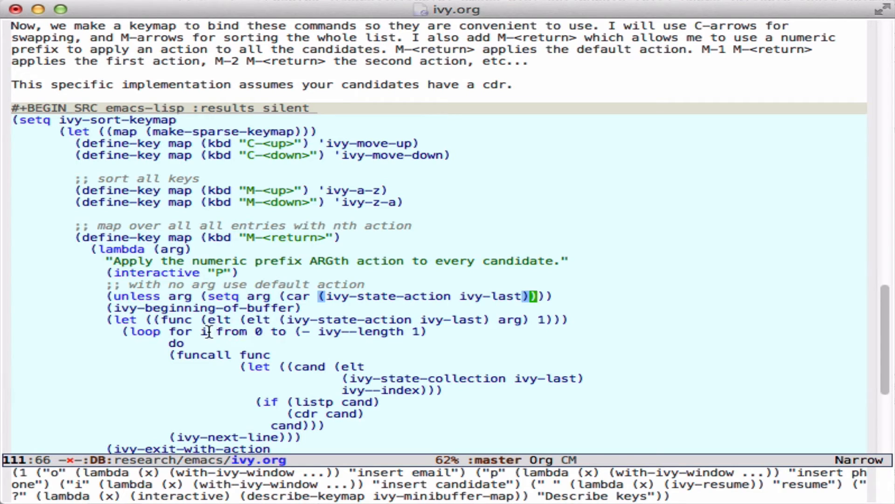
{"action": "mouse_move", "coordinate": [399, 331]}
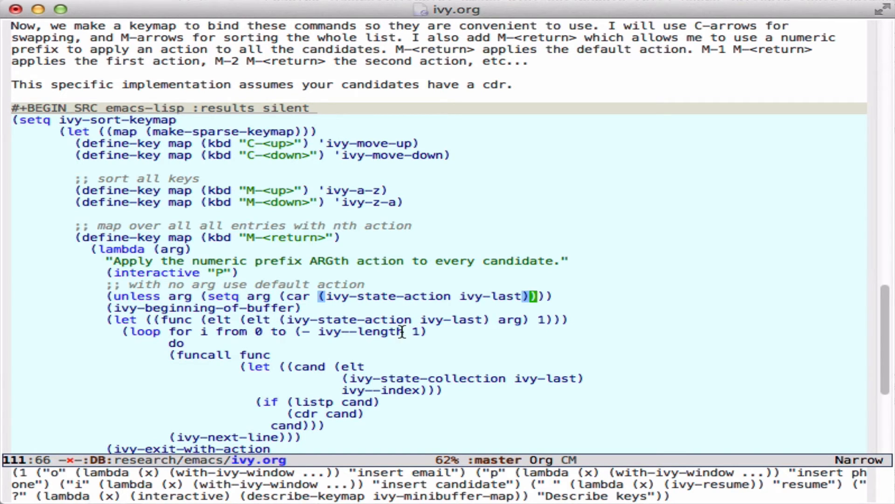
{"action": "mouse_move", "coordinate": [205, 362]}
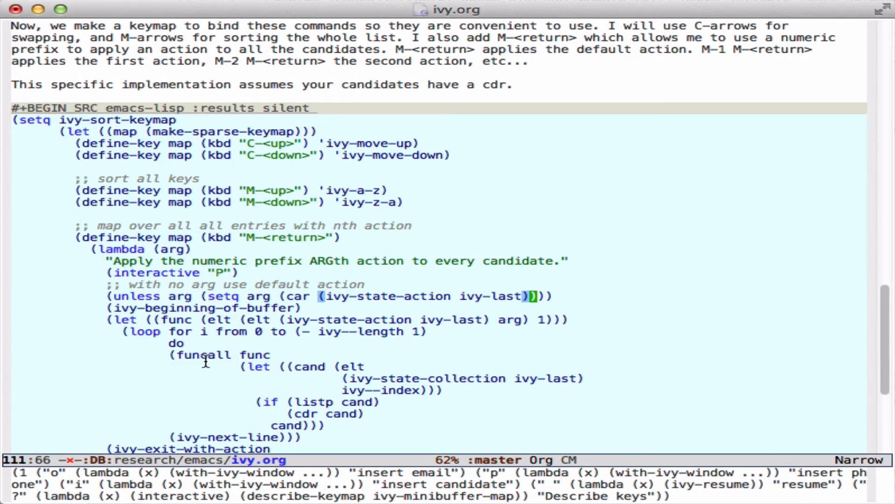
{"action": "mouse_move", "coordinate": [243, 366]}
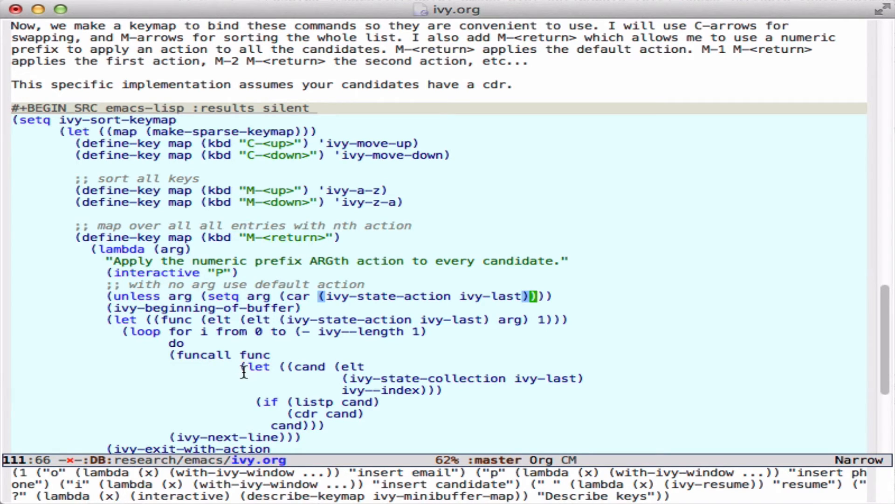
{"action": "mouse_move", "coordinate": [304, 371]}
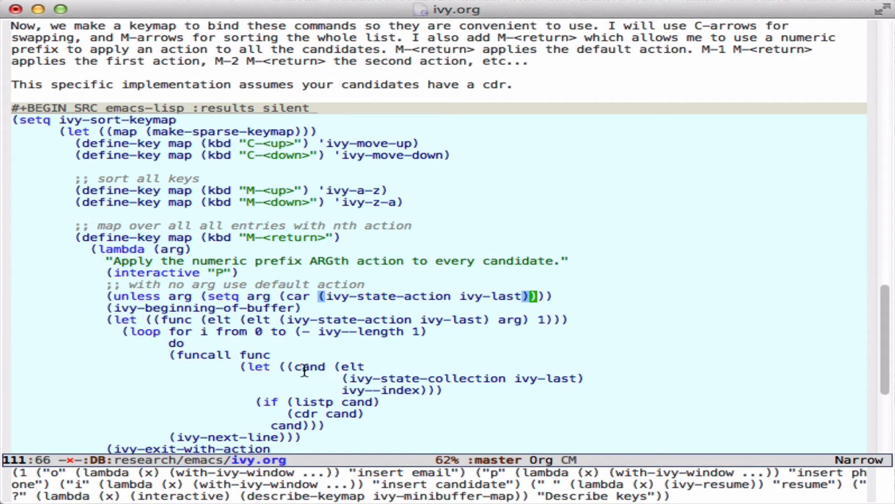
{"action": "mouse_move", "coordinate": [356, 379]}
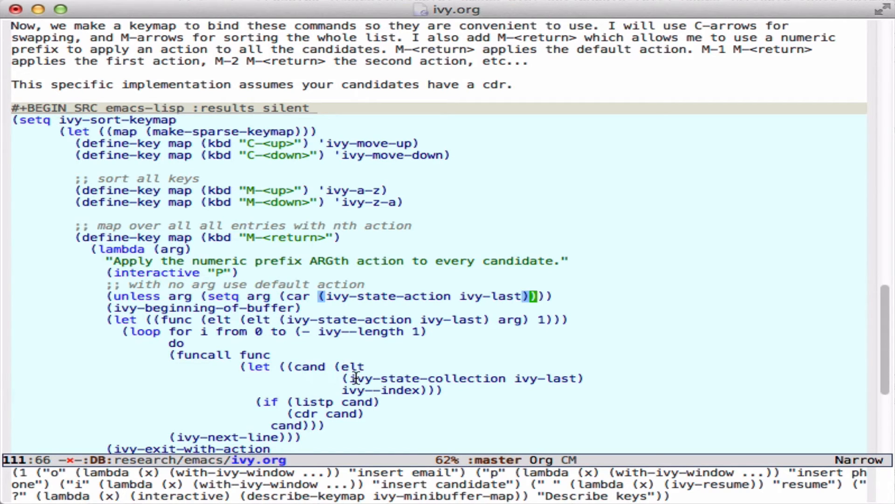
{"action": "mouse_move", "coordinate": [417, 391]}
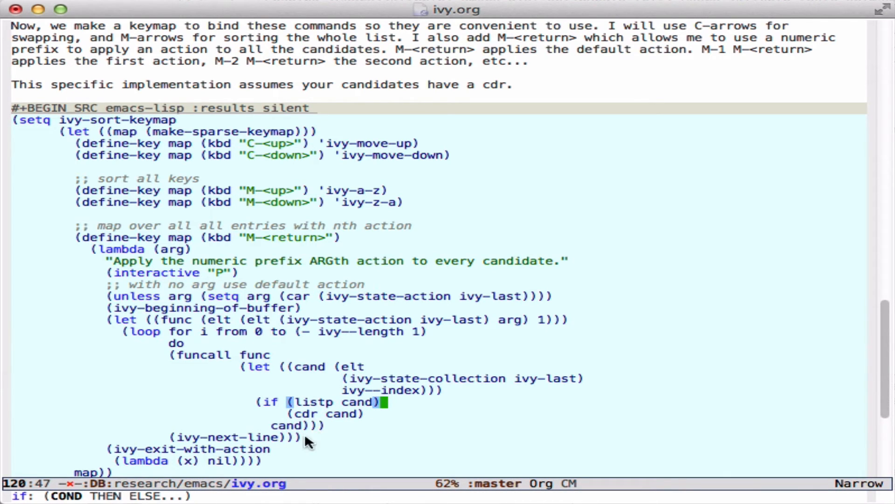
{"action": "mouse_move", "coordinate": [295, 453]}
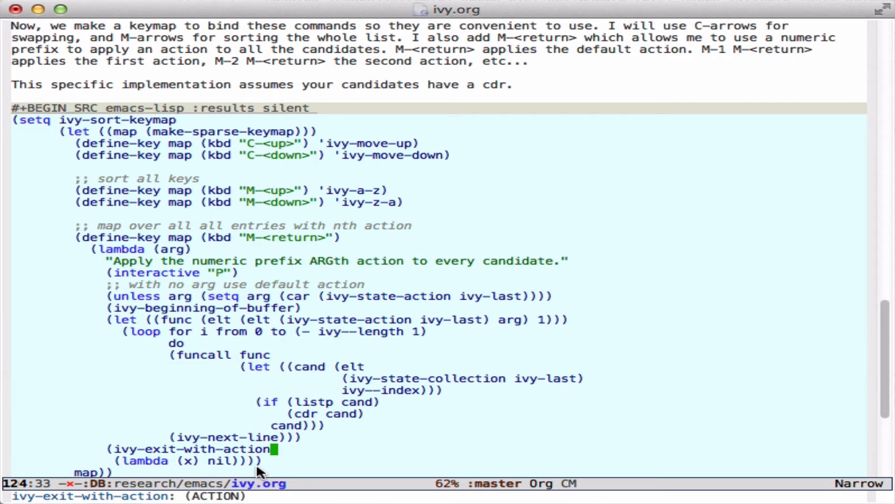
Step: Scroll past #+END_SRC to the ctn defun source block
{"action": "scroll", "scroll_direction": "down", "scroll_amount": 3}
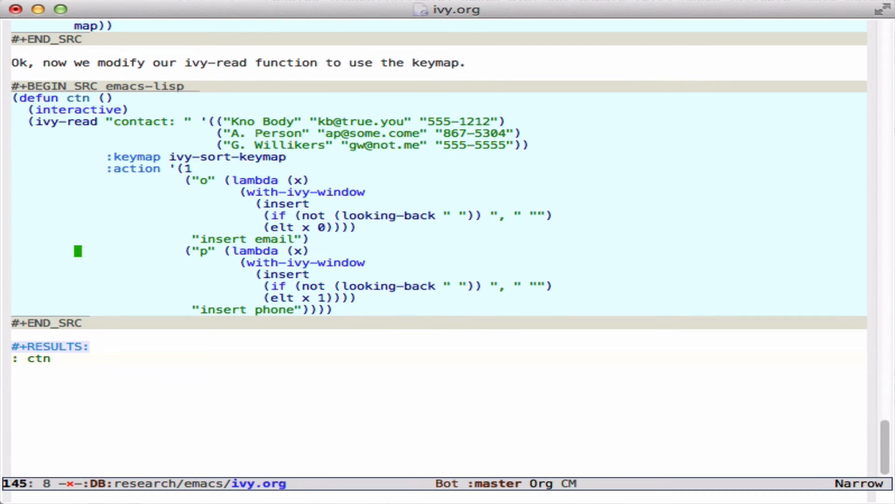
{"action": "mouse_move", "coordinate": [276, 445]}
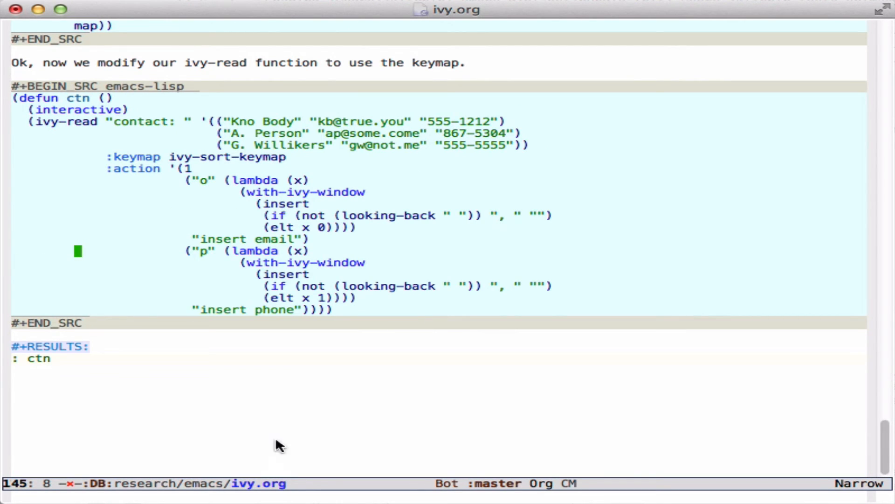
{"action": "mouse_move", "coordinate": [112, 161]}
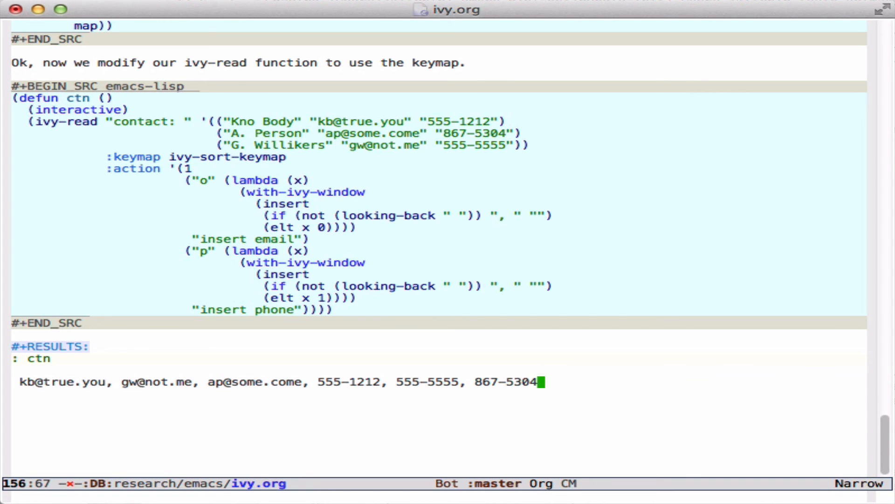
{"action": "mouse_move", "coordinate": [274, 123]}
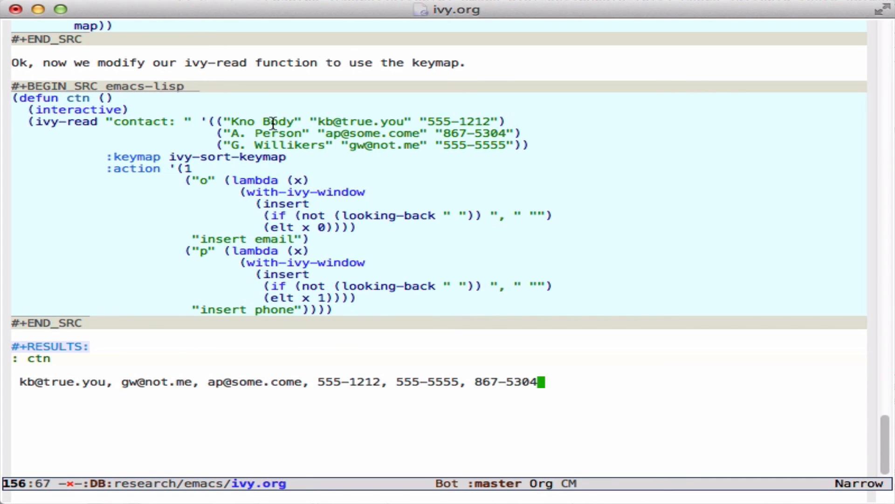
{"action": "mouse_move", "coordinate": [263, 157]}
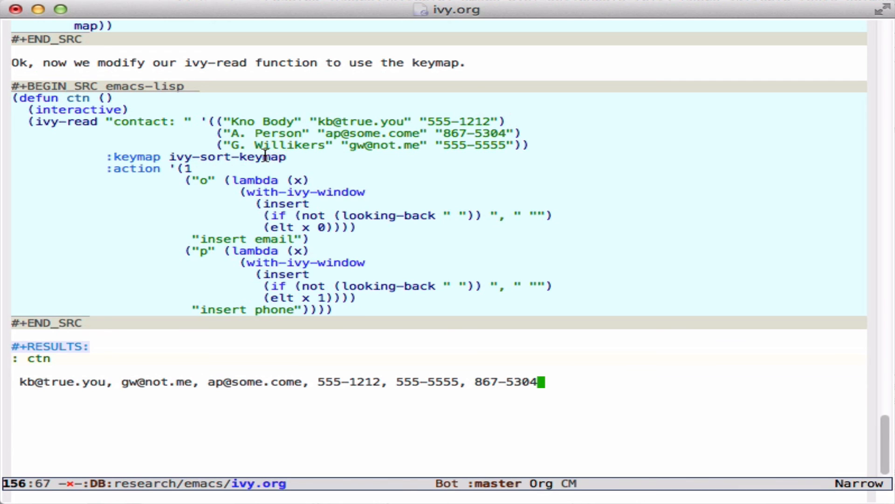
{"action": "mouse_move", "coordinate": [475, 150]}
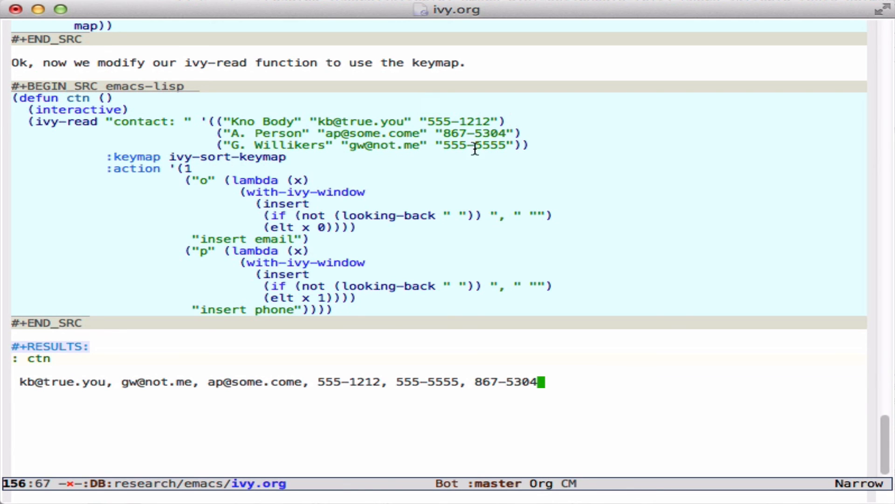
{"action": "mouse_move", "coordinate": [424, 183]}
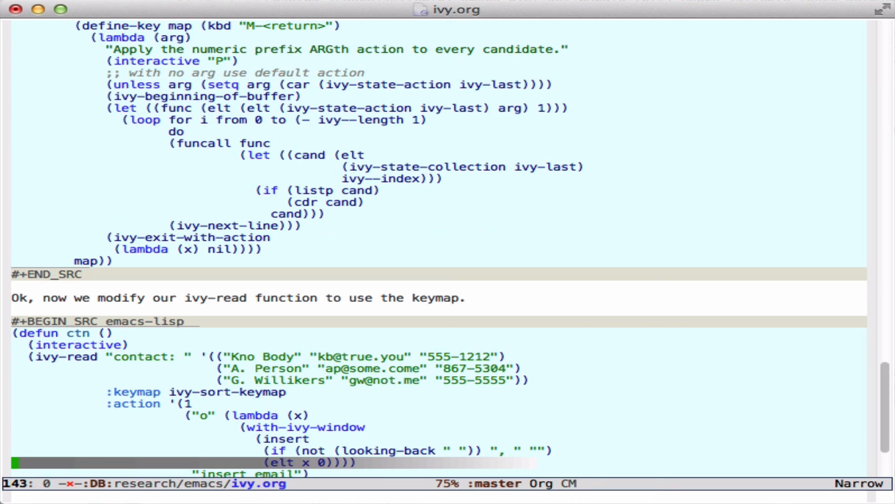
{"action": "mouse_move", "coordinate": [194, 17]}
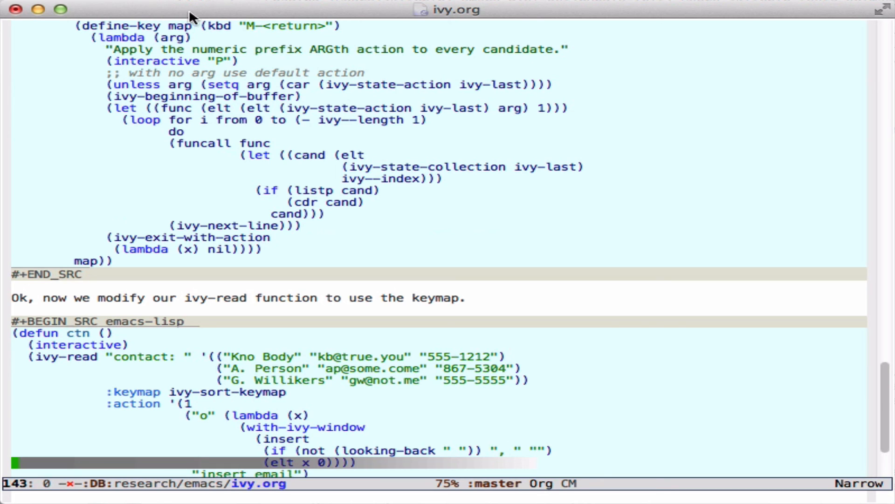